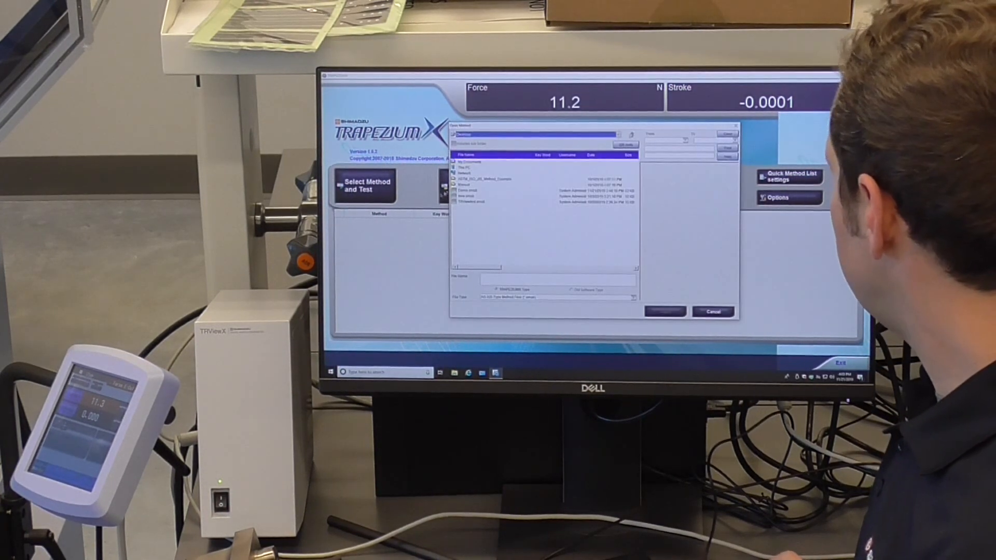
Step: Open a saved tensile test method file and start testing with it
left_click(470, 190)
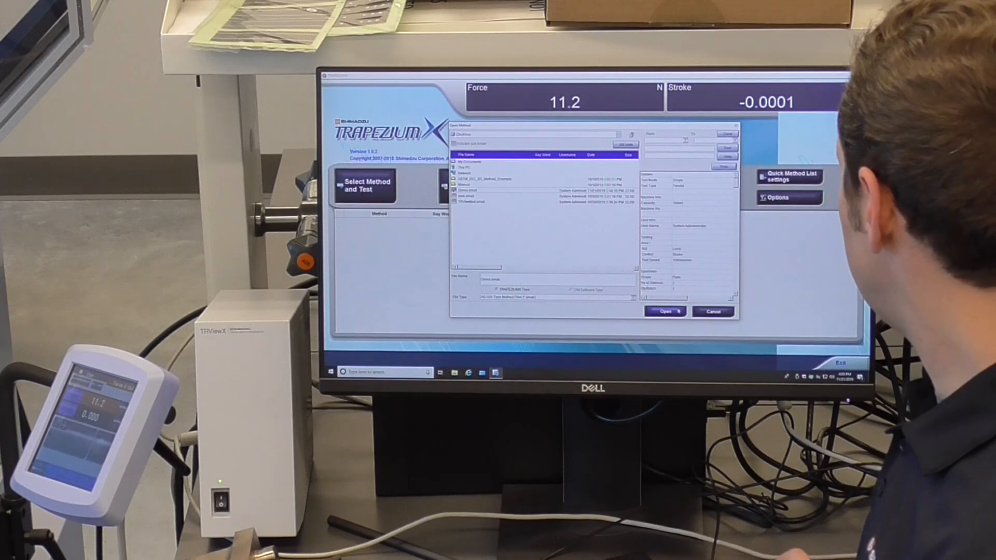
left_click(663, 312)
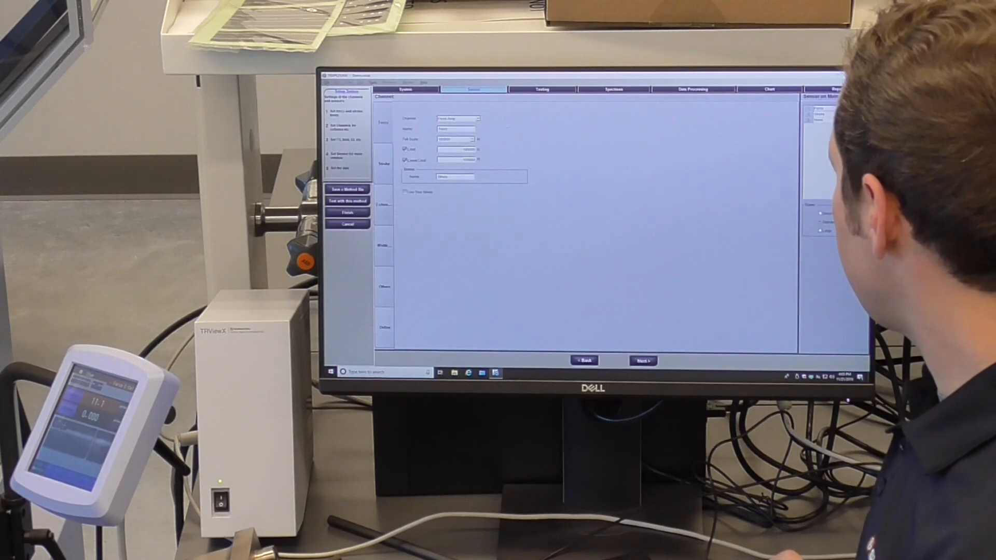
left_click(459, 119)
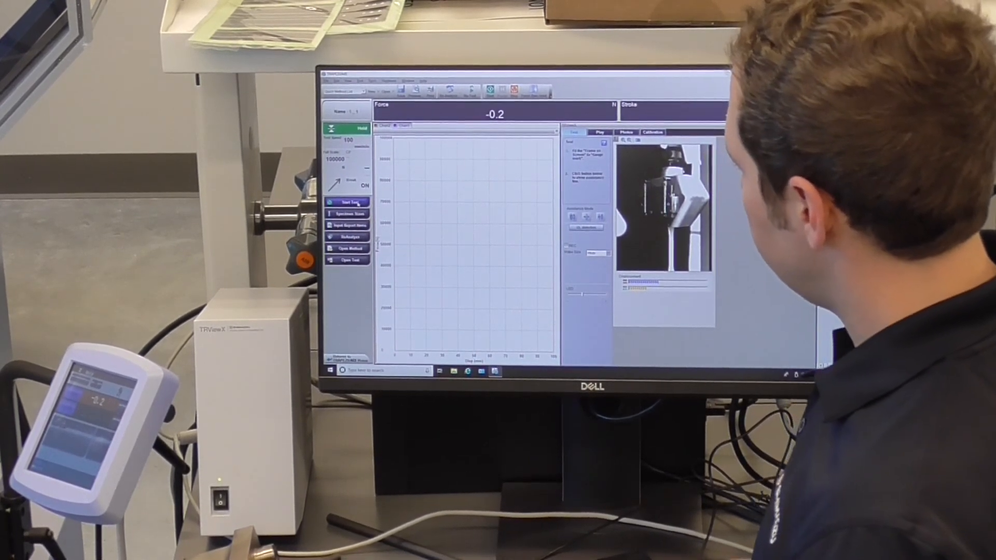
left_click(348, 202)
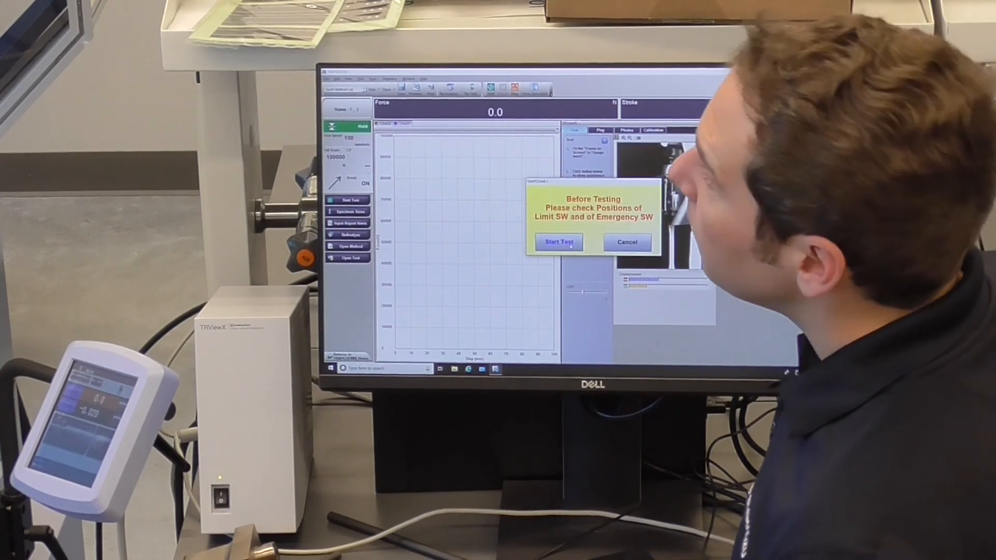
left_click(558, 242)
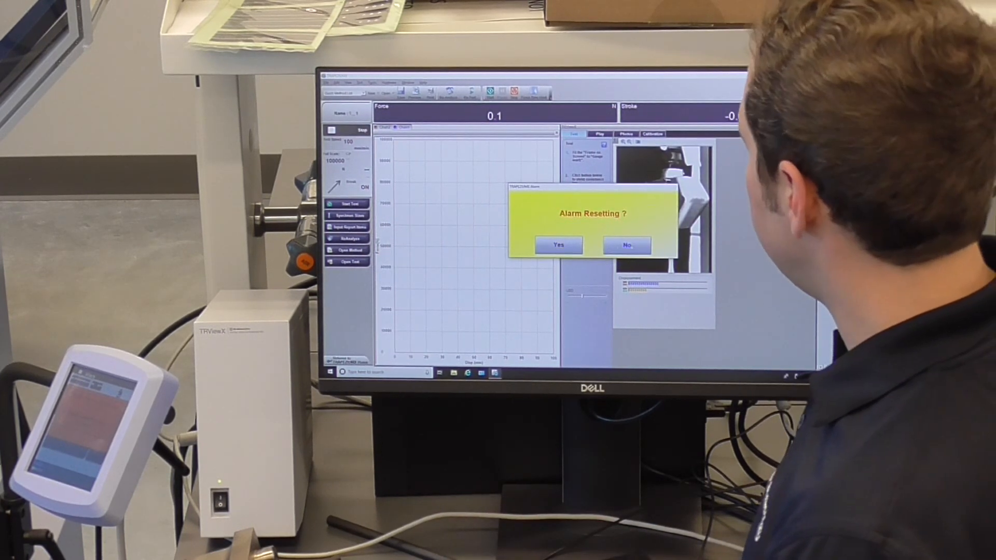
left_click(558, 245)
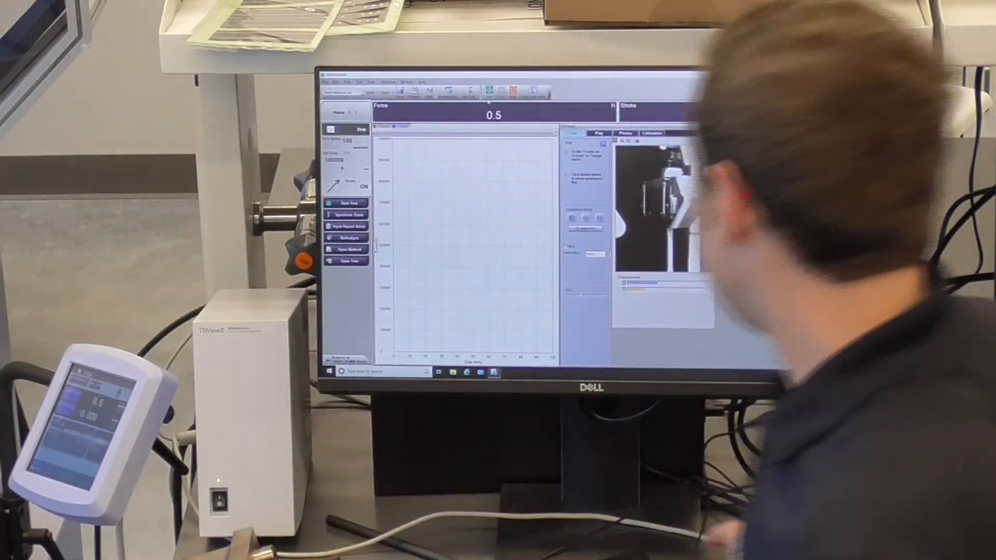
Step: Start and confirm the tensile test run, then view the method's Sensor settings
left_click(347, 203)
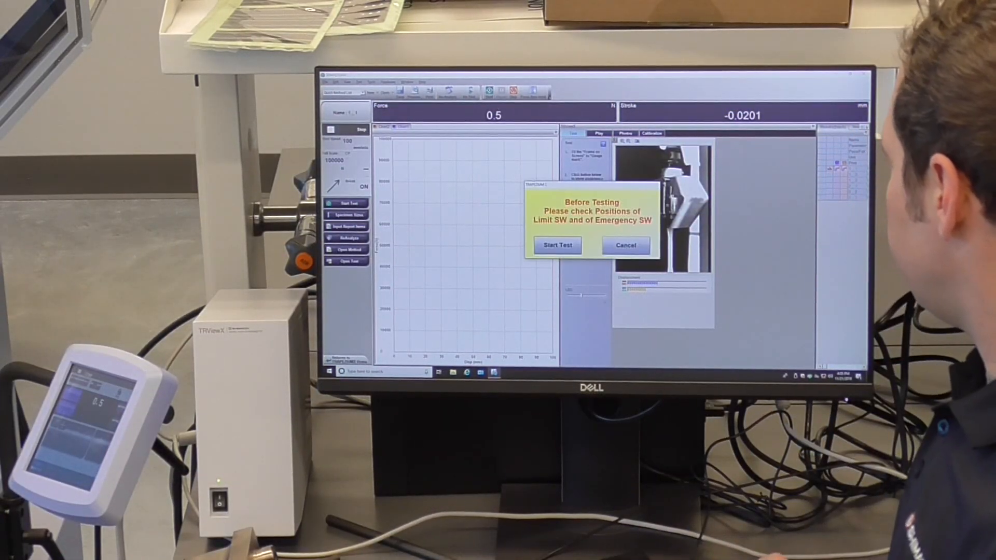
left_click(557, 246)
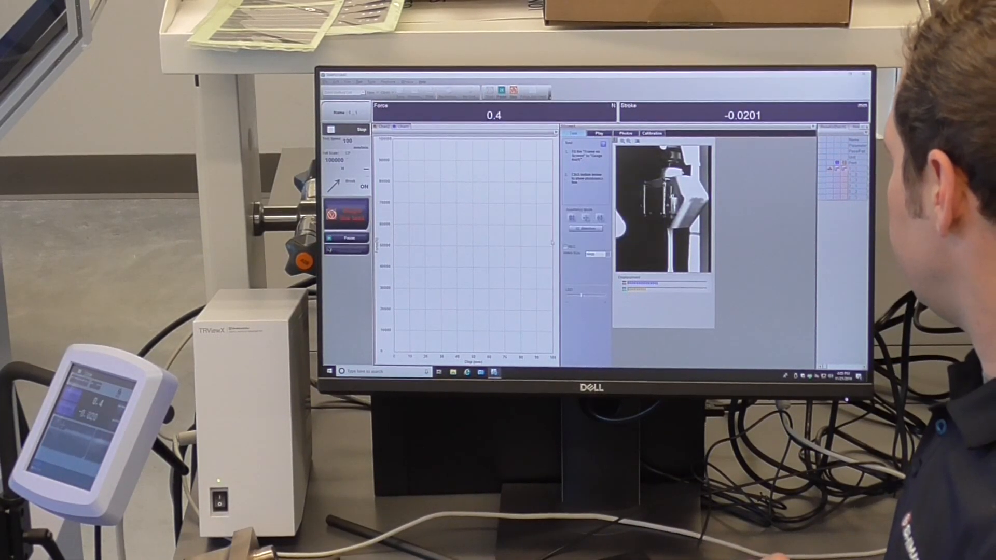
left_click(346, 130)
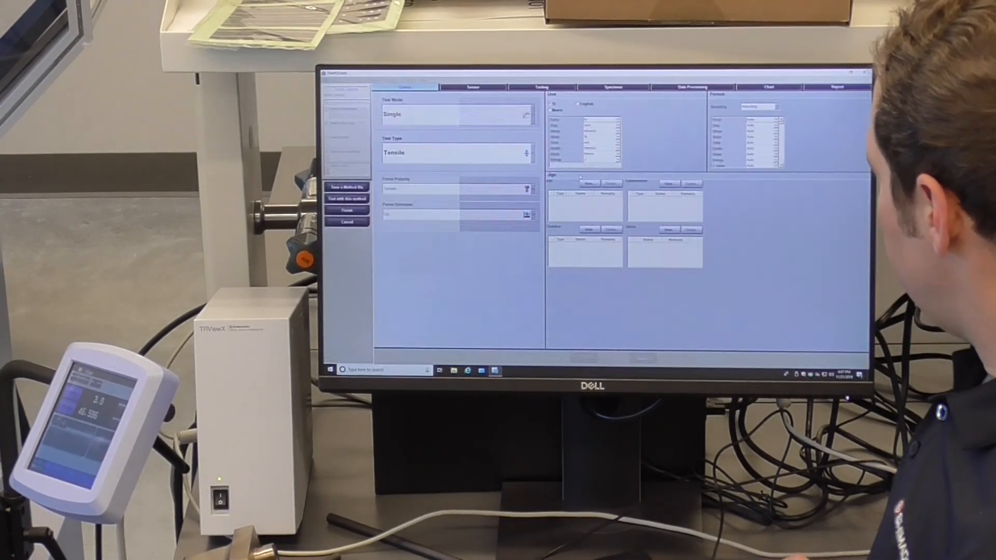
left_click(471, 85)
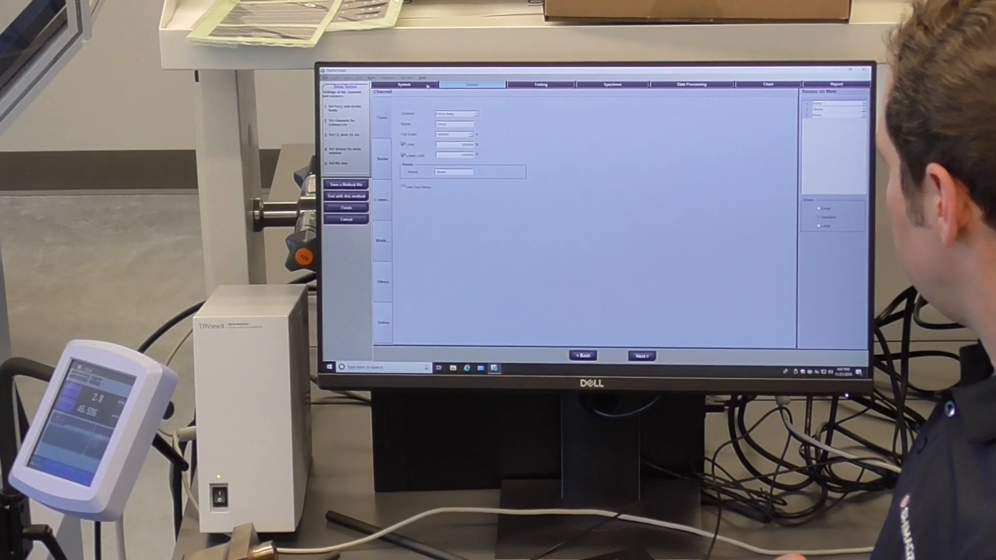